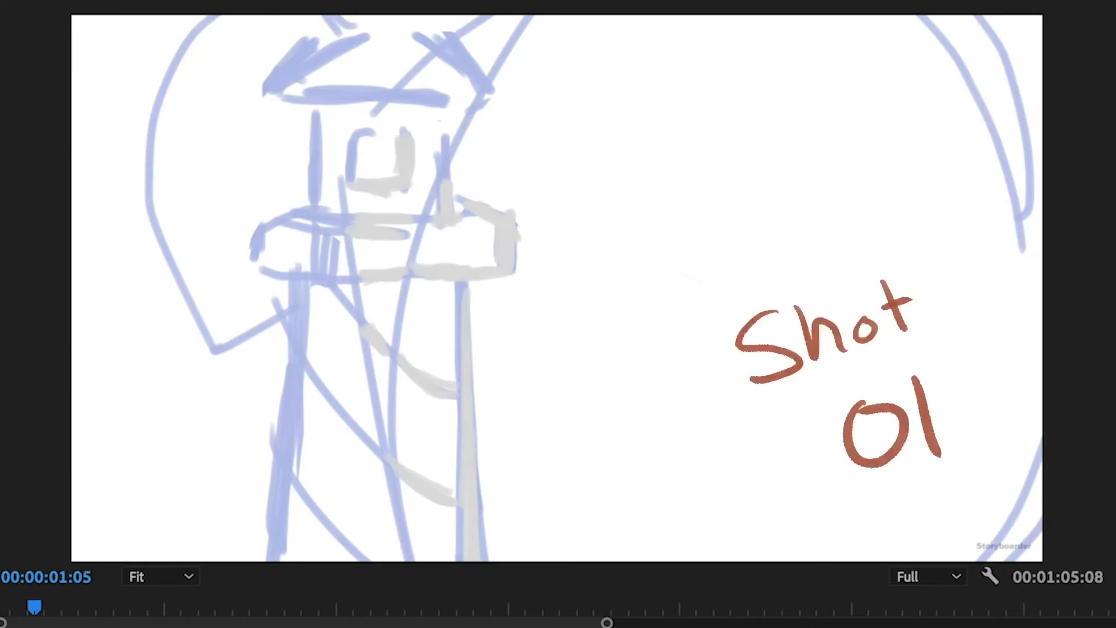
Place the possidente work-in-progress clips on V2 above the animatic and skim its storyboard shots.
left_click(98, 604)
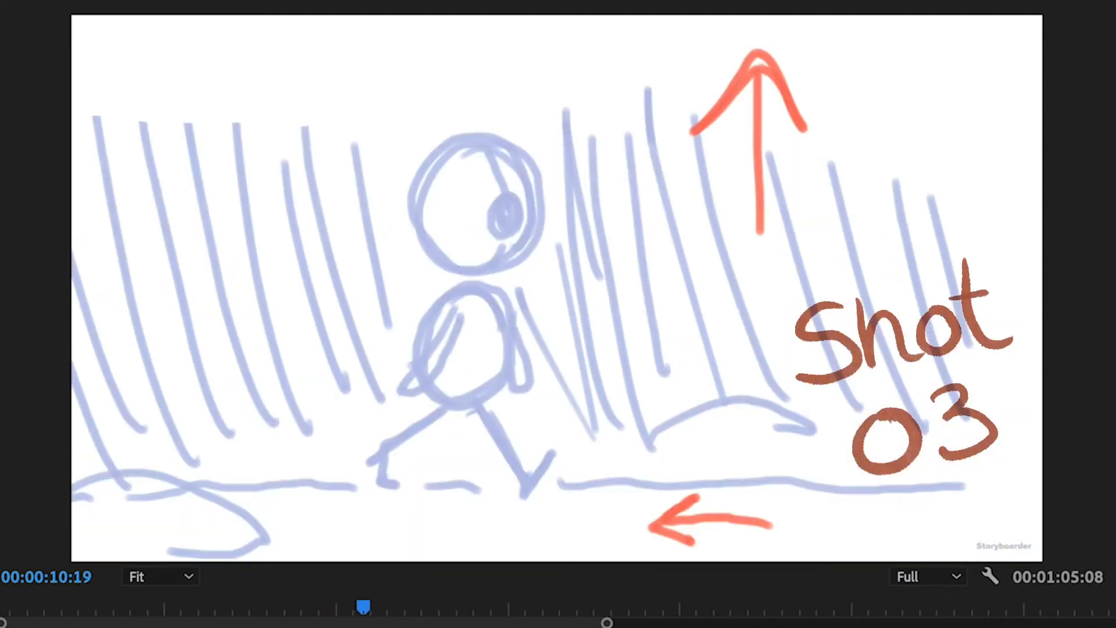
left_click_drag(365, 606, 447, 606)
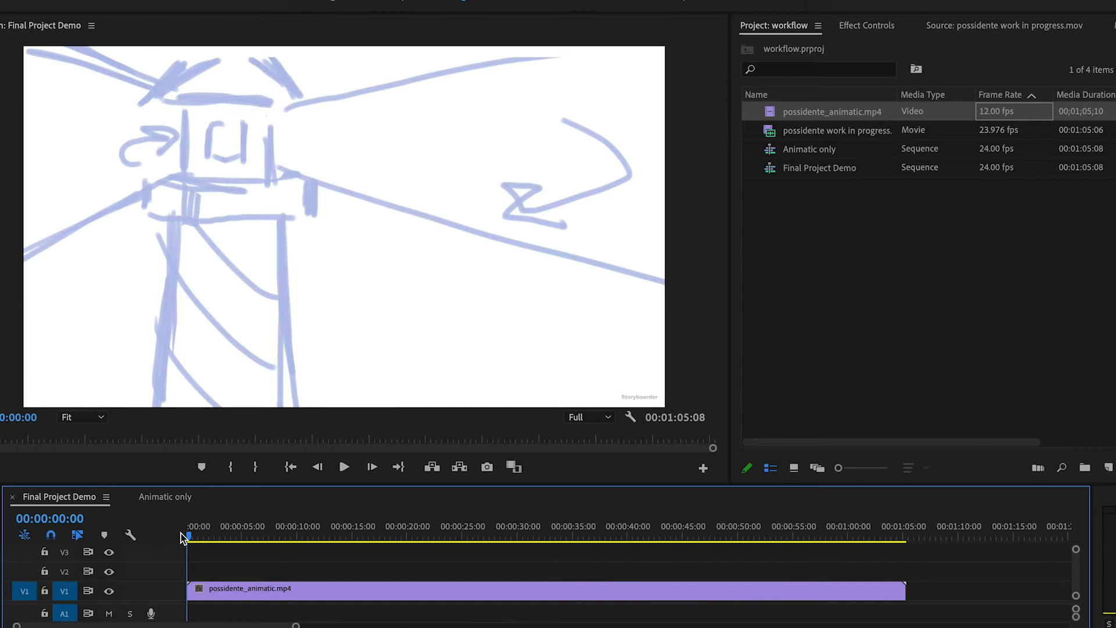
left_click(344, 468)
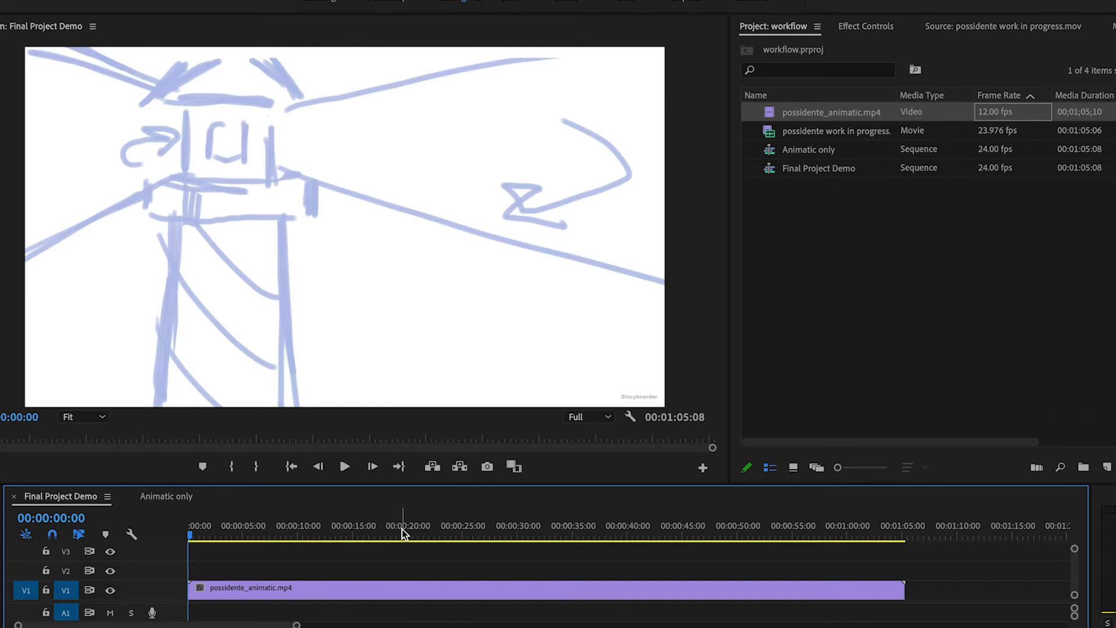
left_click(345, 466)
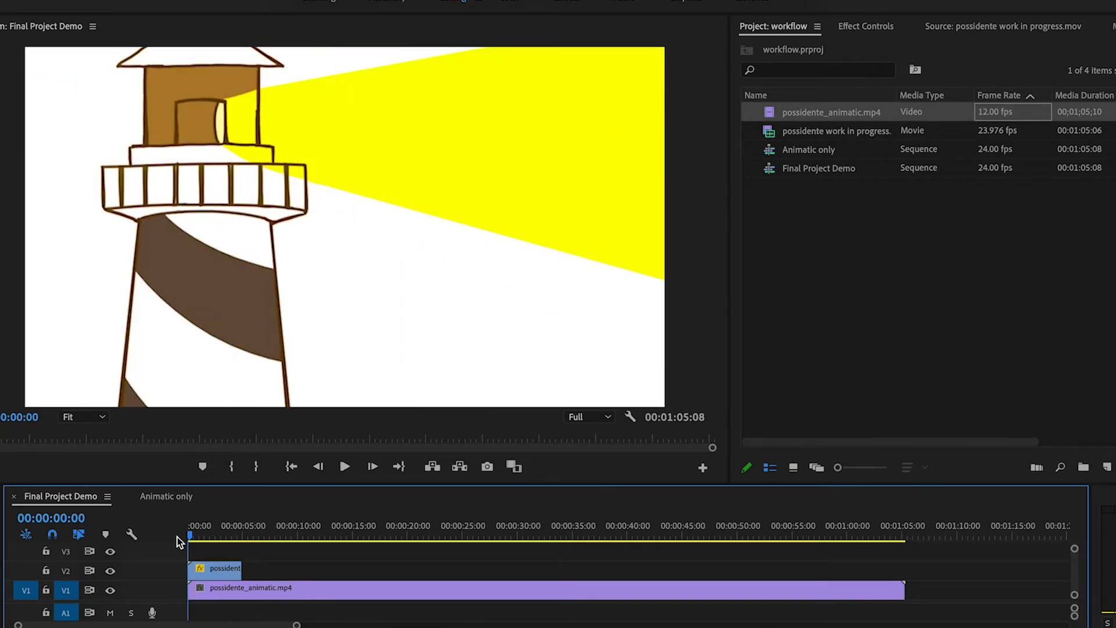
left_click(344, 466)
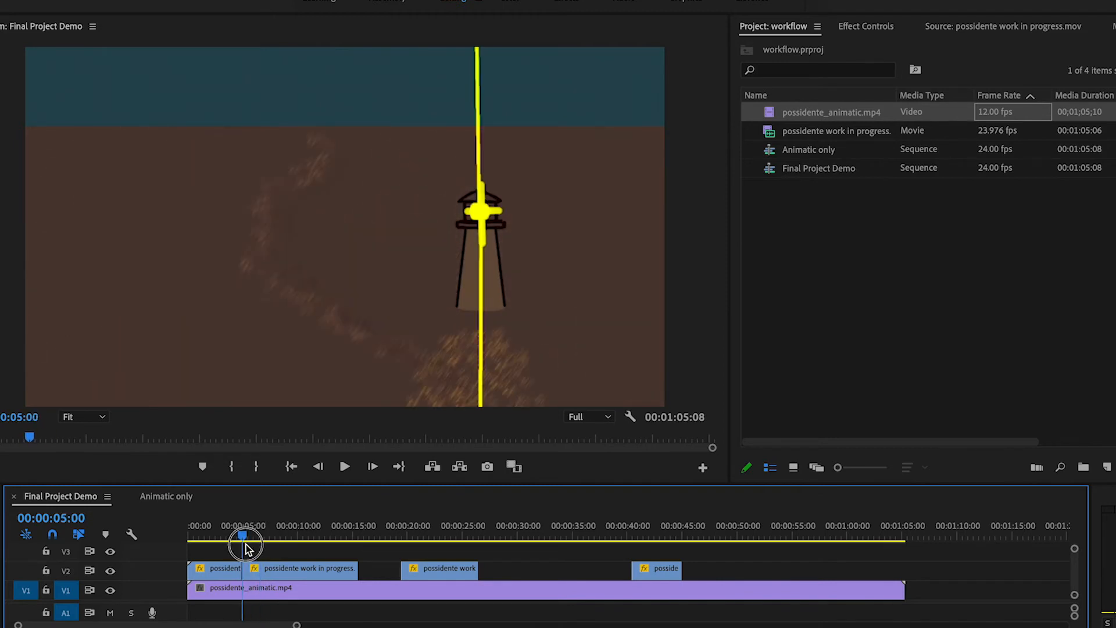
Scrub across the first two lighthouse shots from about five to eight seconds to check timing.
left_click_drag(245, 540, 269, 540)
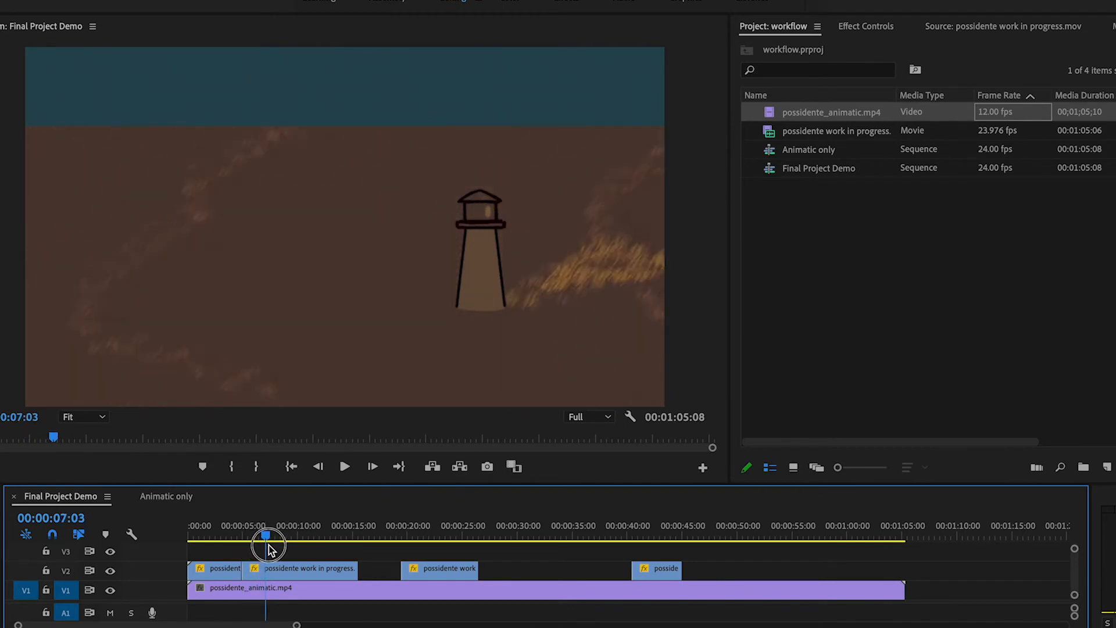
left_click_drag(268, 541, 277, 540)
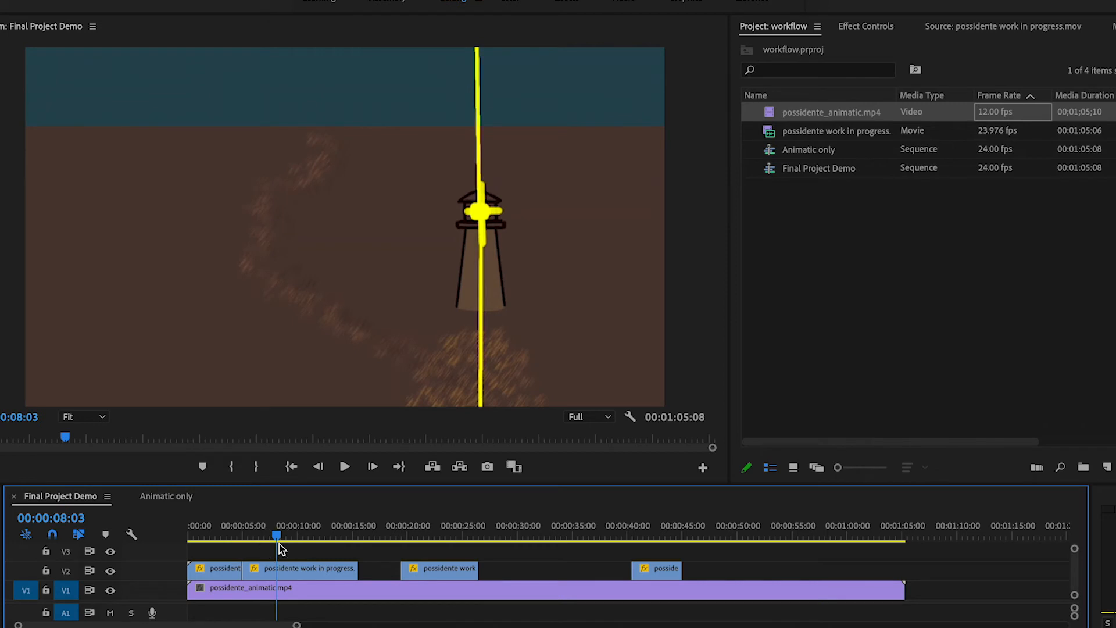
left_click(344, 468)
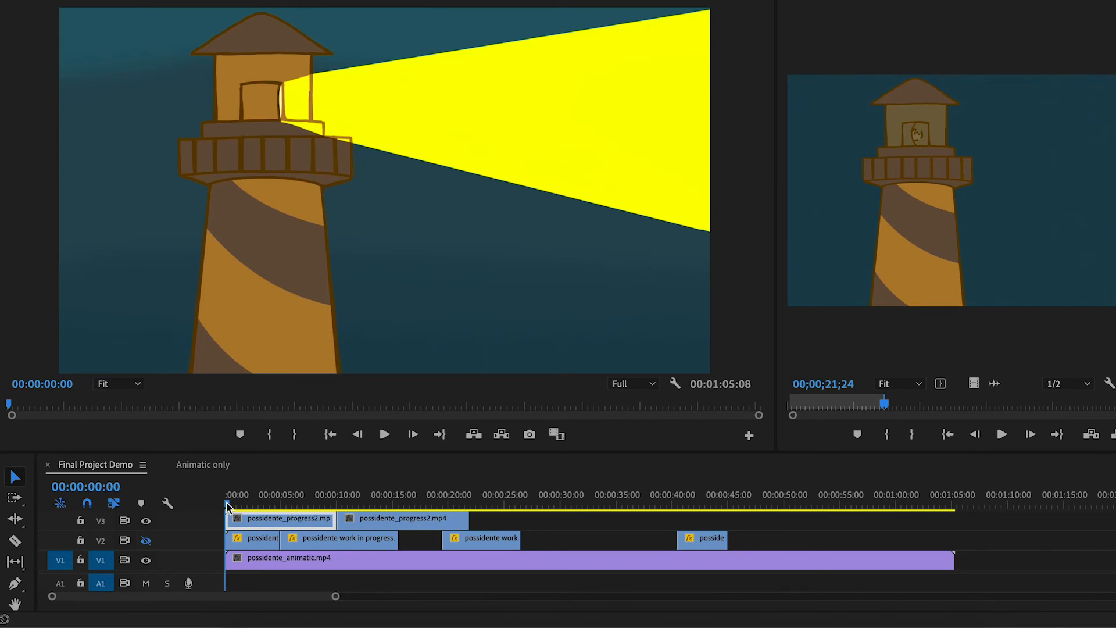
left_click(384, 435)
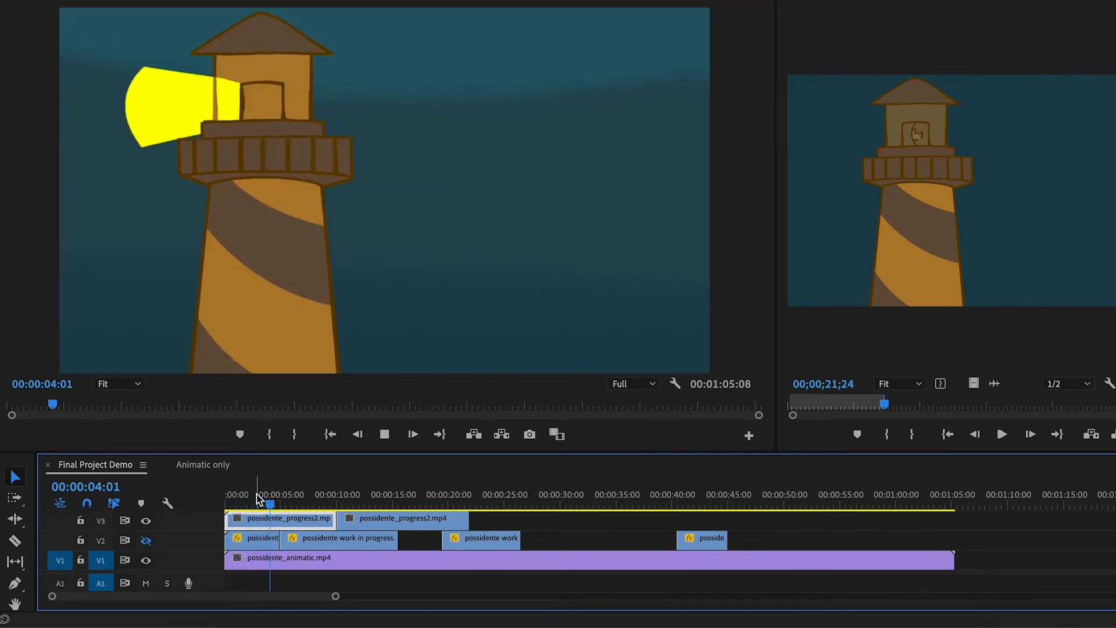
left_click(291, 495)
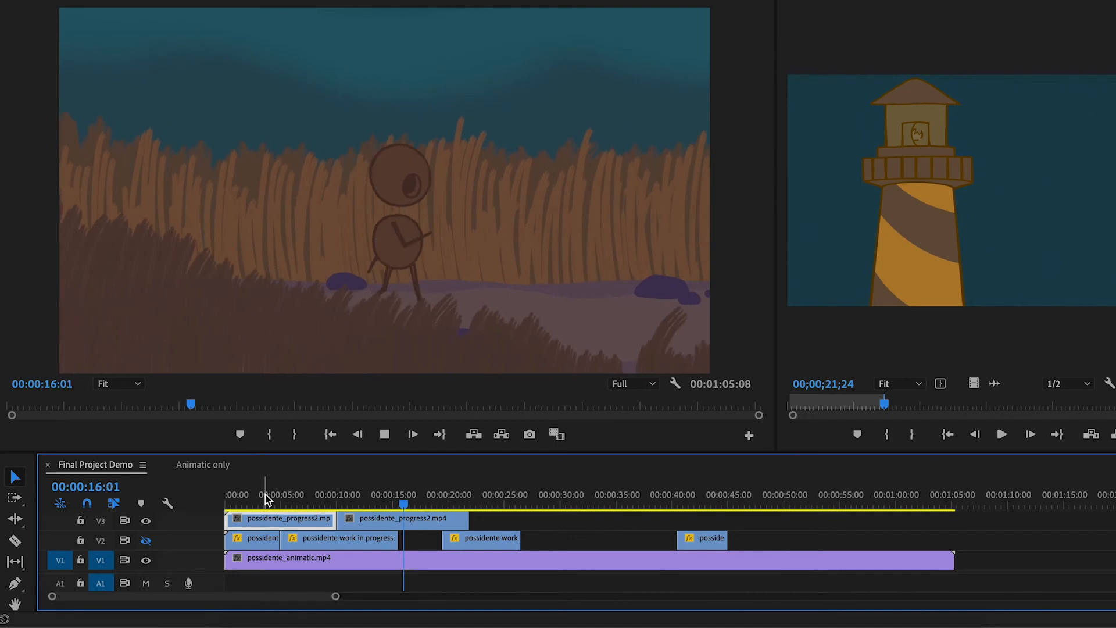
left_click(368, 505)
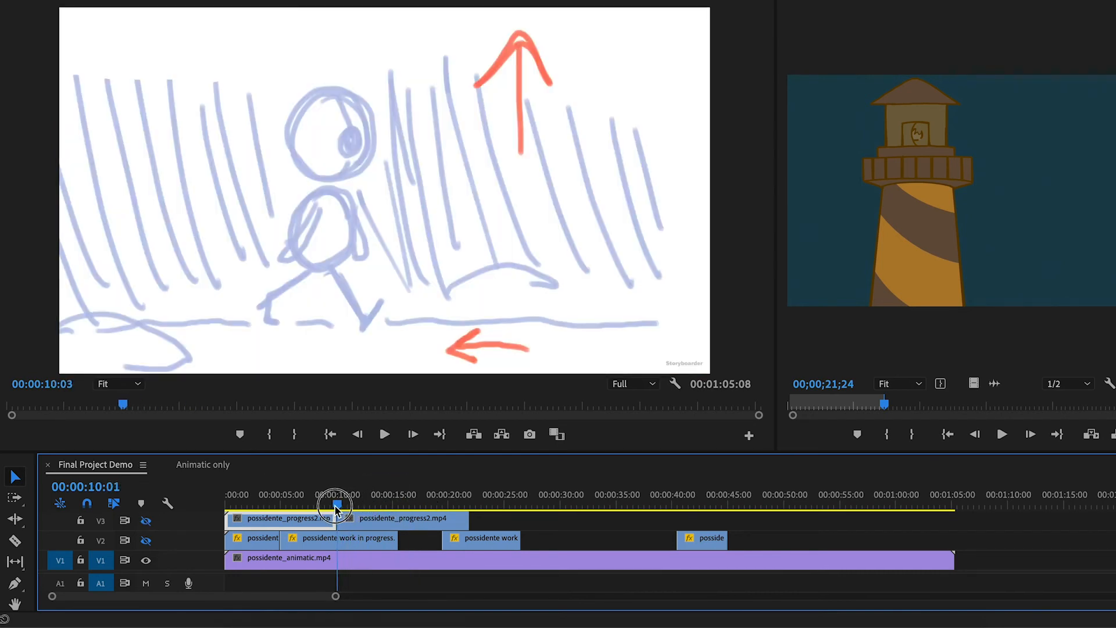
left_click_drag(336, 505, 329, 506)
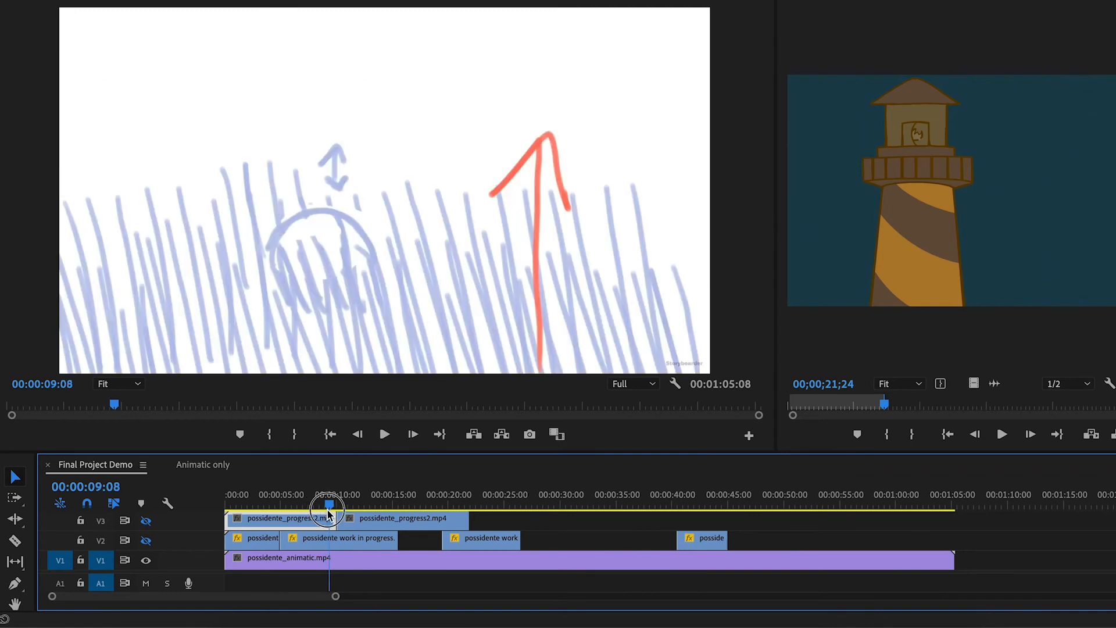
left_click(384, 435)
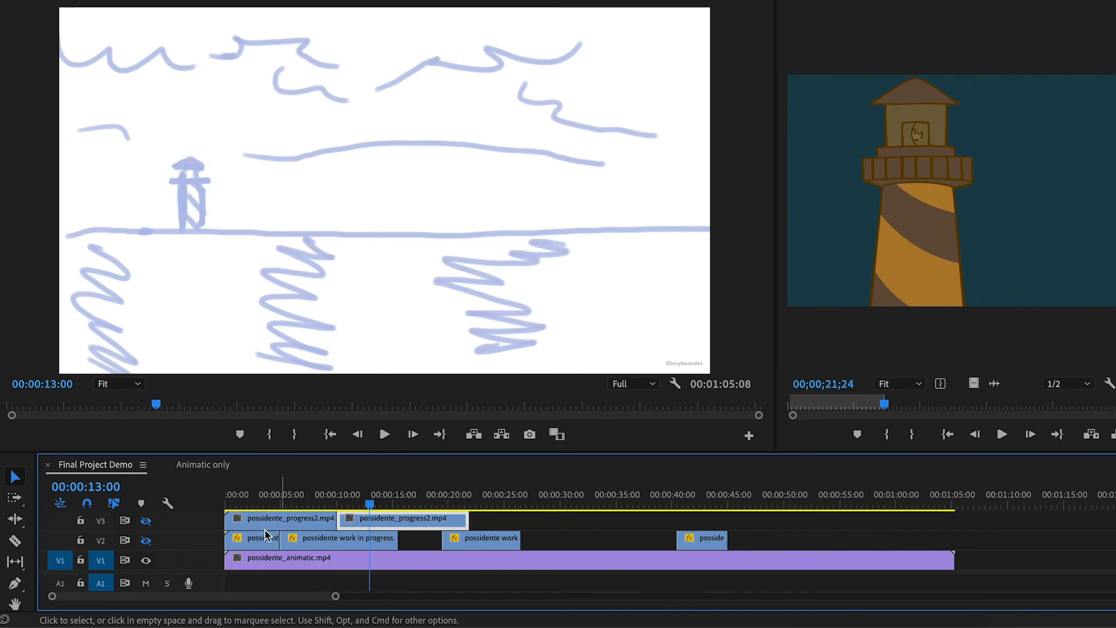
mouse_move(145, 521)
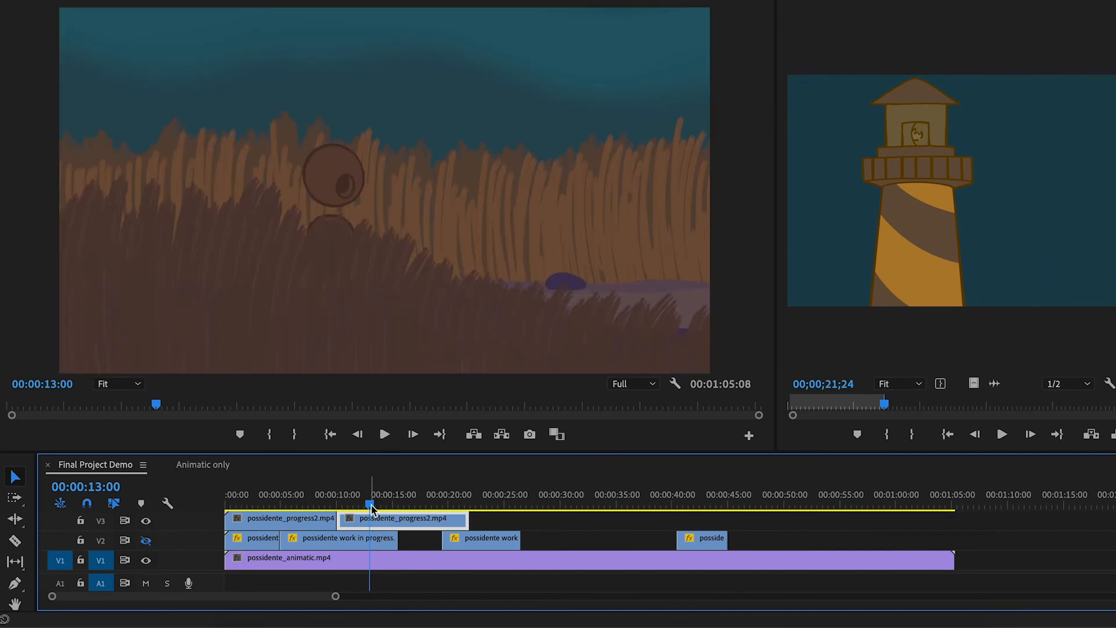
left_click(384, 434)
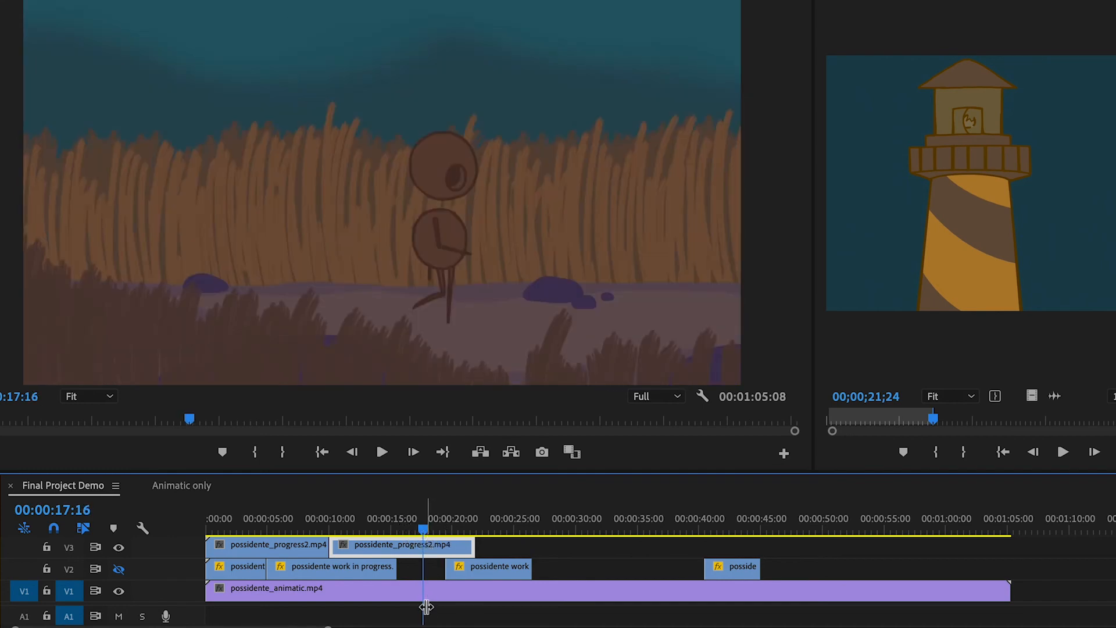
Razor-cut the in-progress V3 shot at about 17 seconds.
left_click(119, 548)
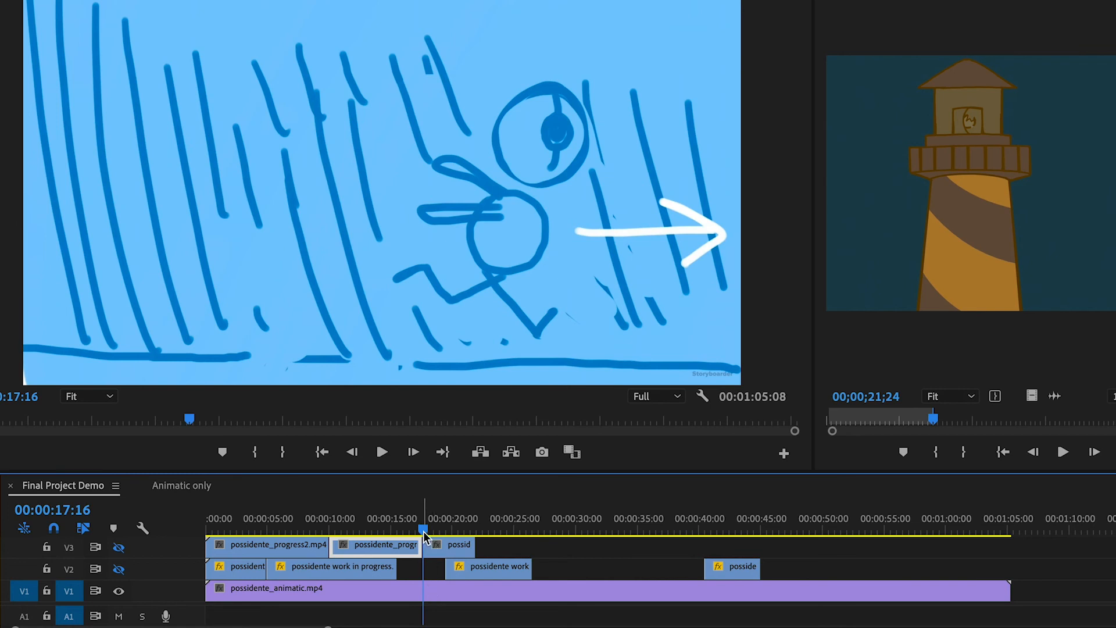
mouse_move(602, 609)
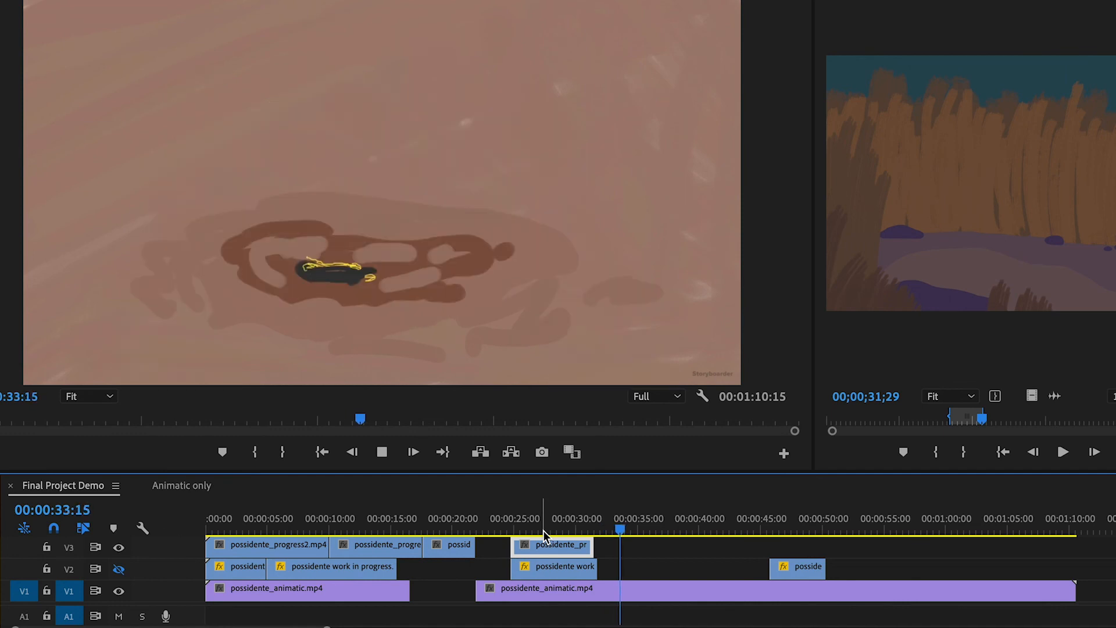
left_click(561, 530)
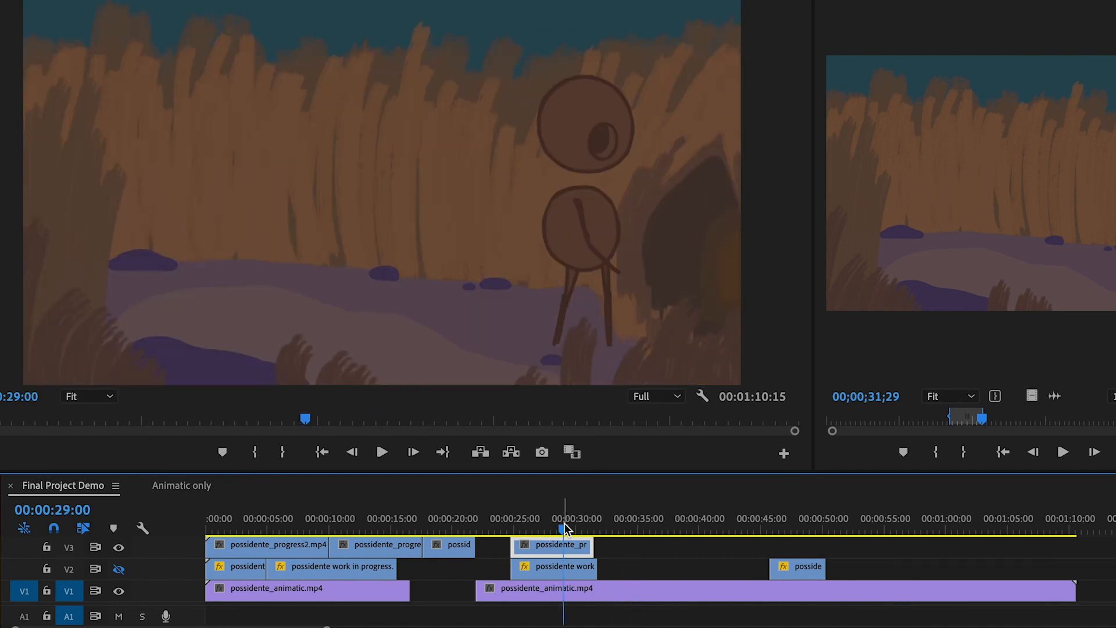